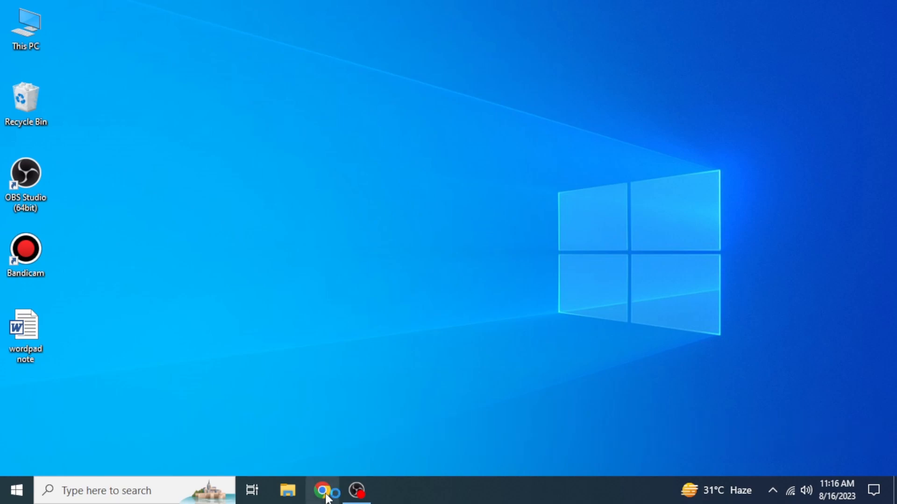
- Launch Chrome, open the Tutorials123 WordPress admin, and go to Plugins > Add New
click(324, 490)
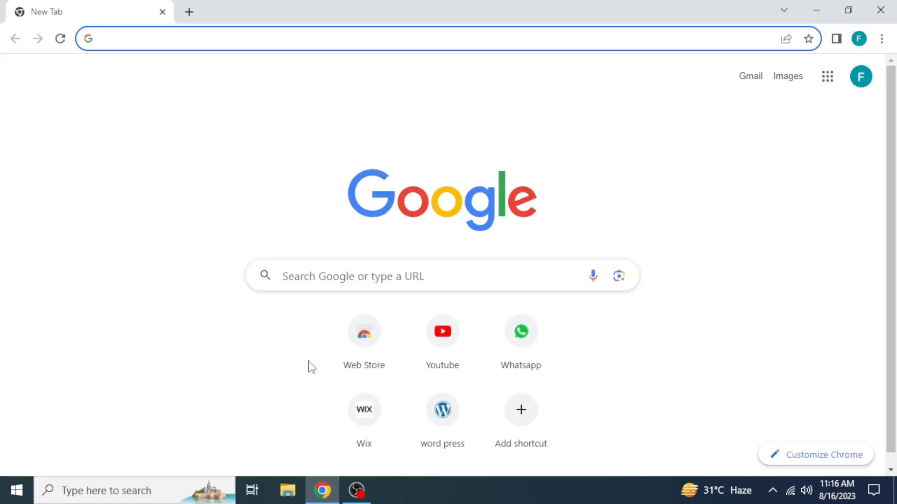
click(442, 410)
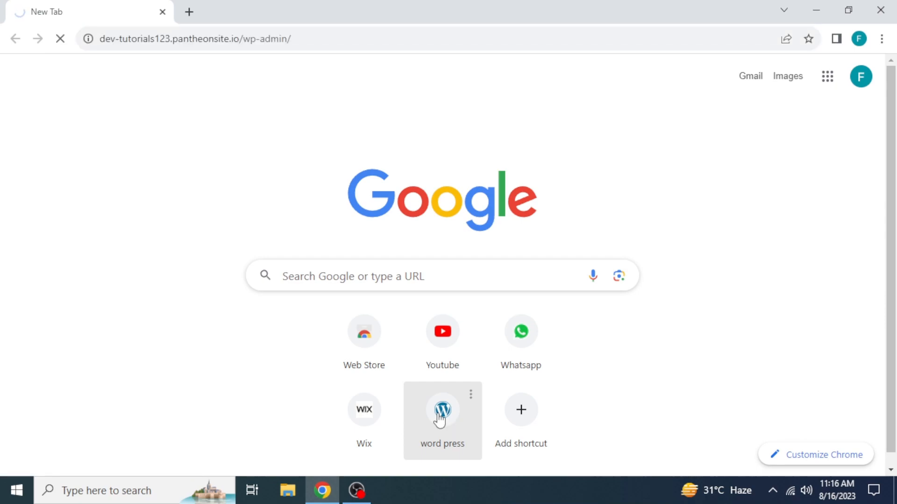
click(442, 411)
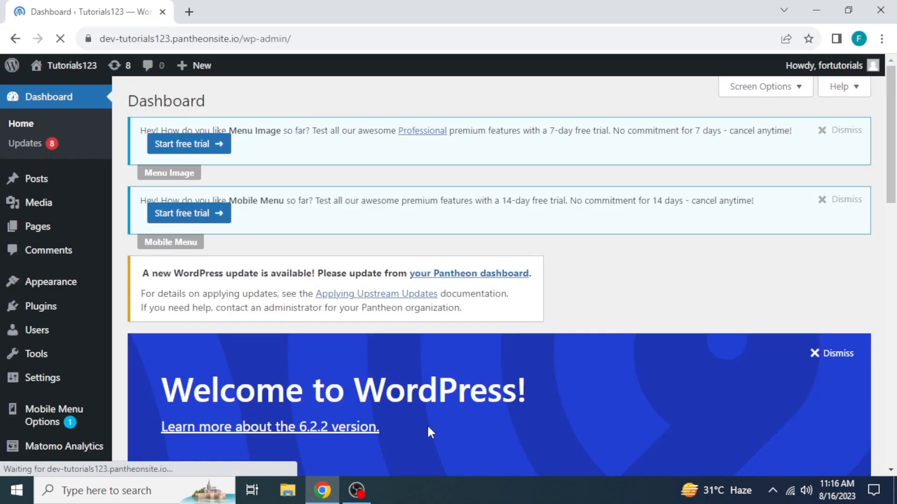
mouse_move(41, 305)
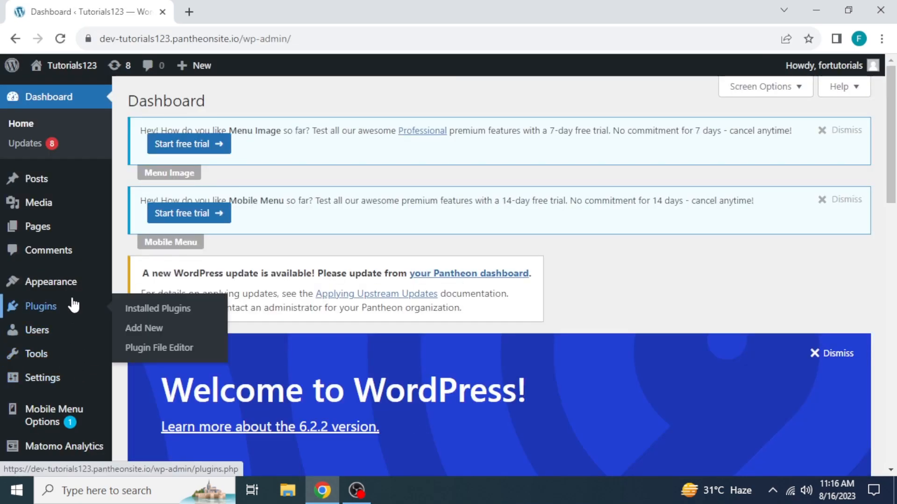
click(144, 327)
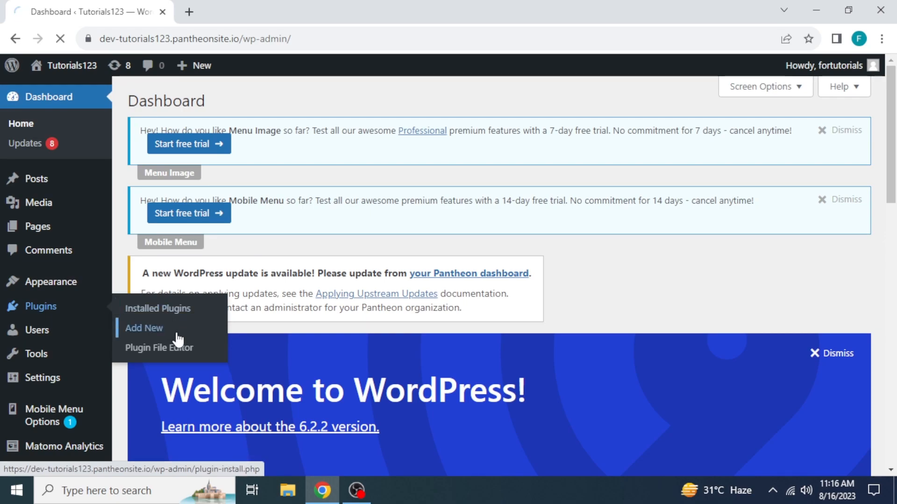
- Find the Elementor Website Builder plugin by searching 'elementor', then install and activate it
click(143, 328)
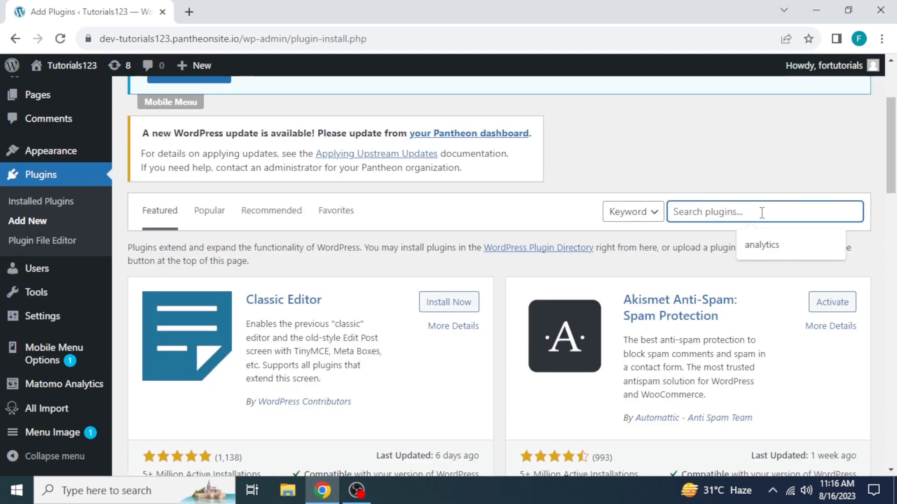
text(e)
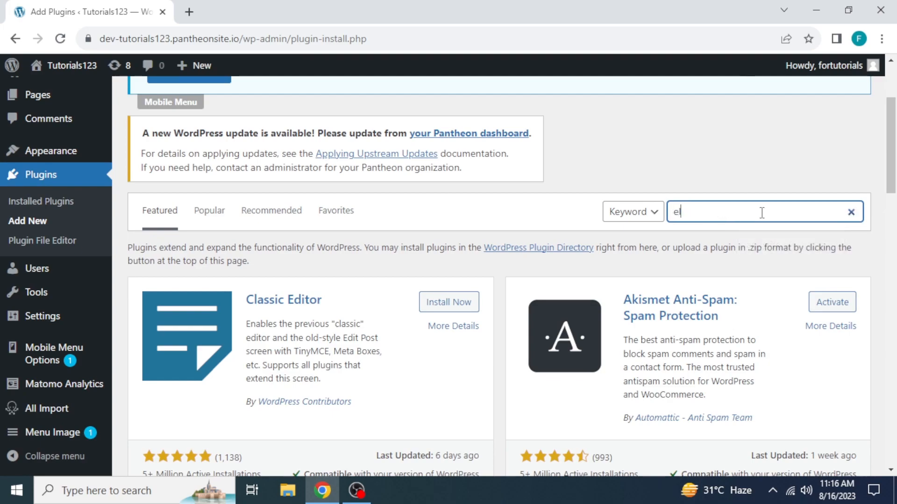
text(elementor)
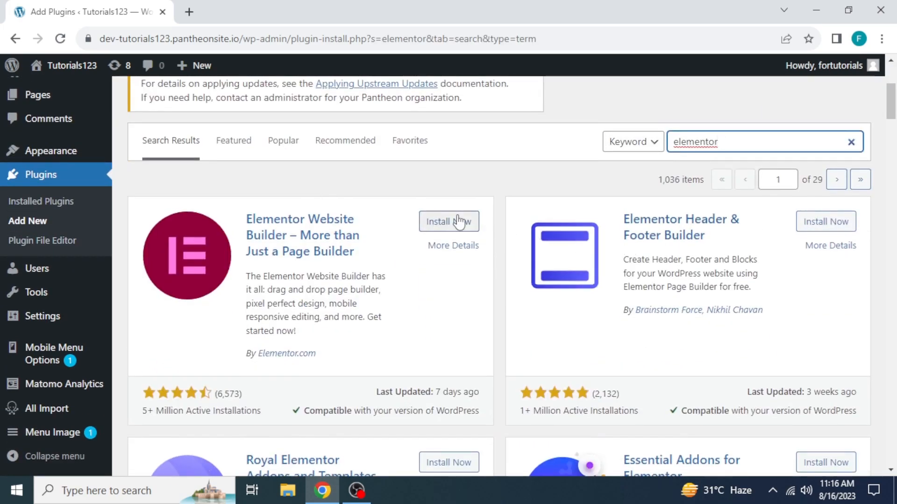
click(448, 222)
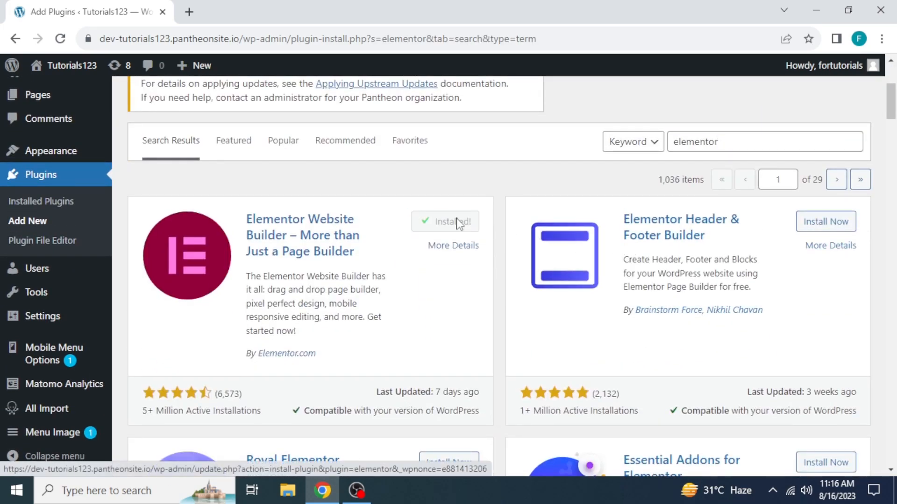
click(455, 222)
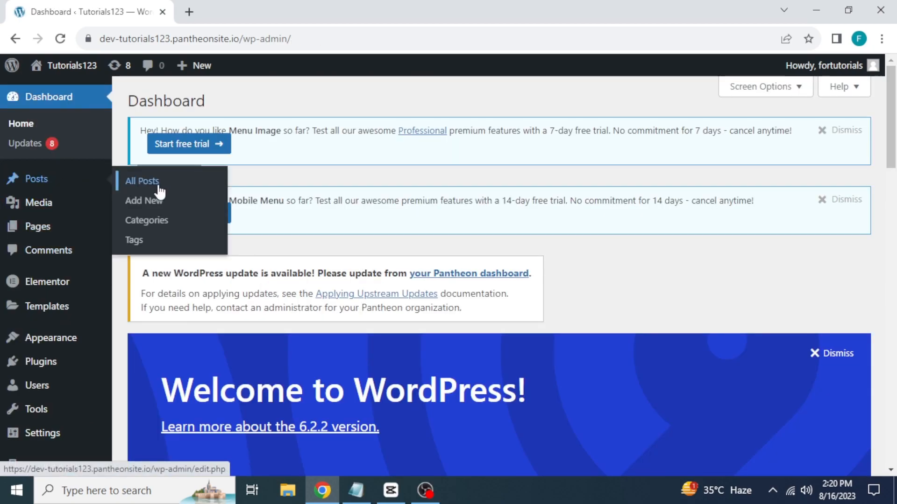
- Open the draft post 'Elementor #22' from All Posts in the Elementor editor
click(142, 181)
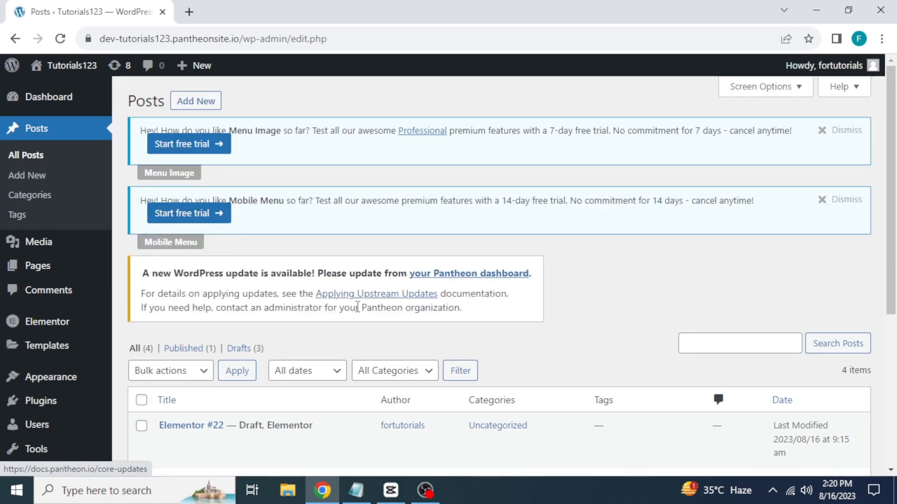
scroll(down, 3)
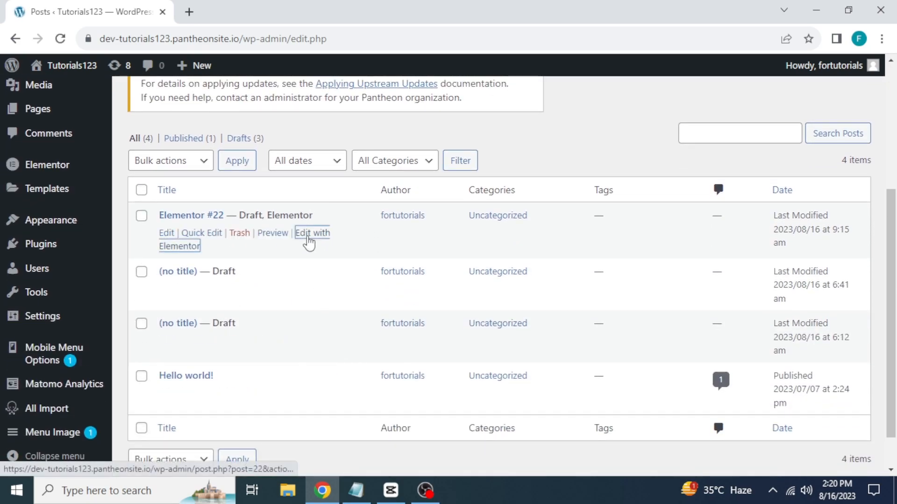
click(313, 232)
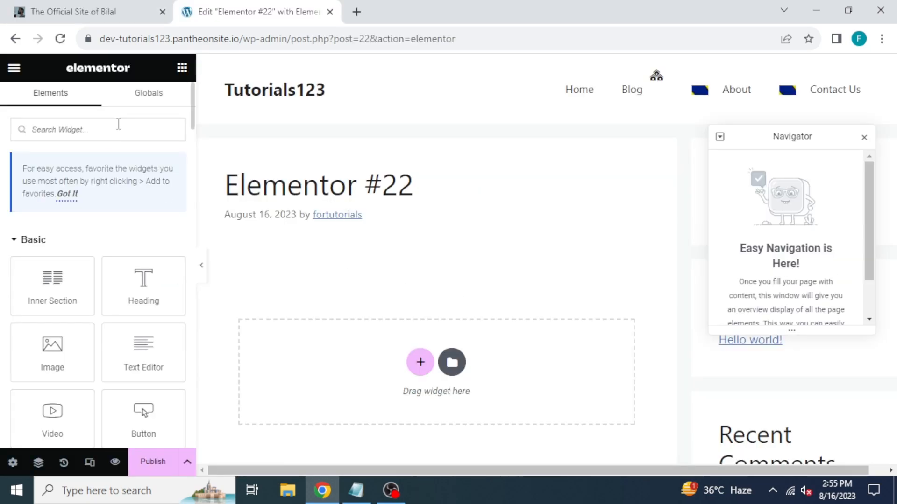
- Search widgets for 'short' and drag the Shortcode widget into the empty post area
text(short)
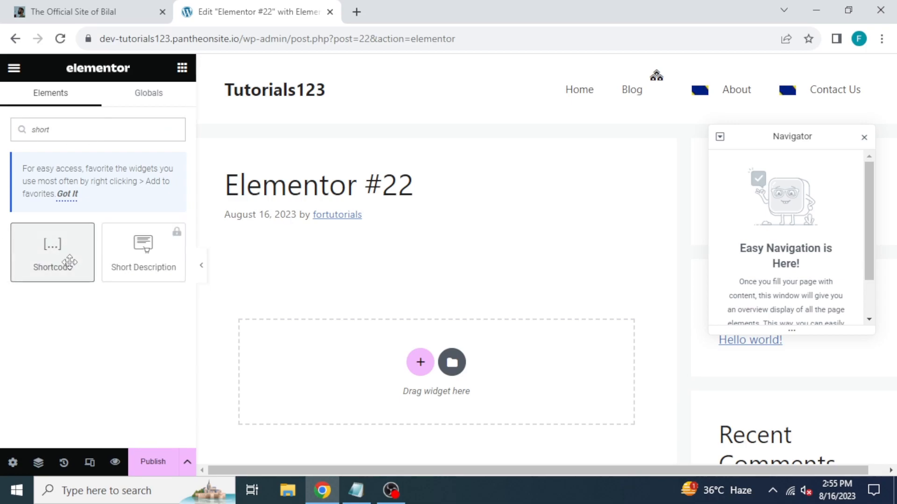
drag(51, 252, 436, 266)
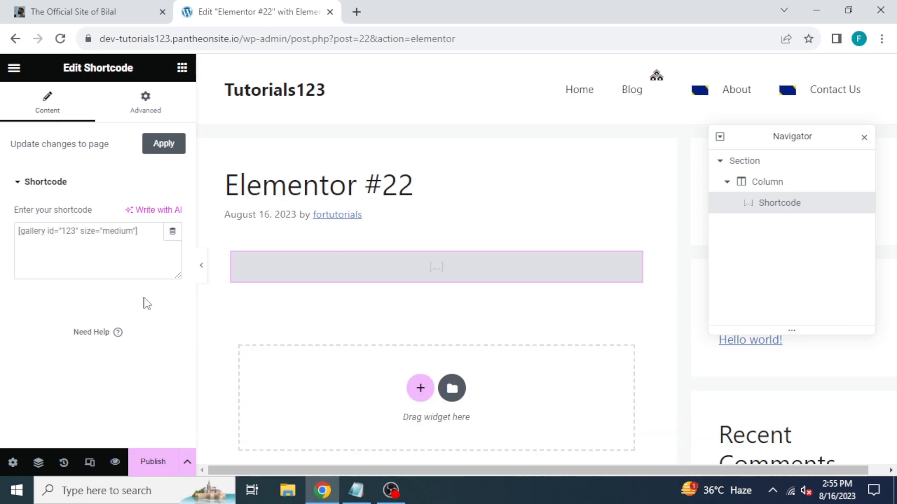
click(80, 12)
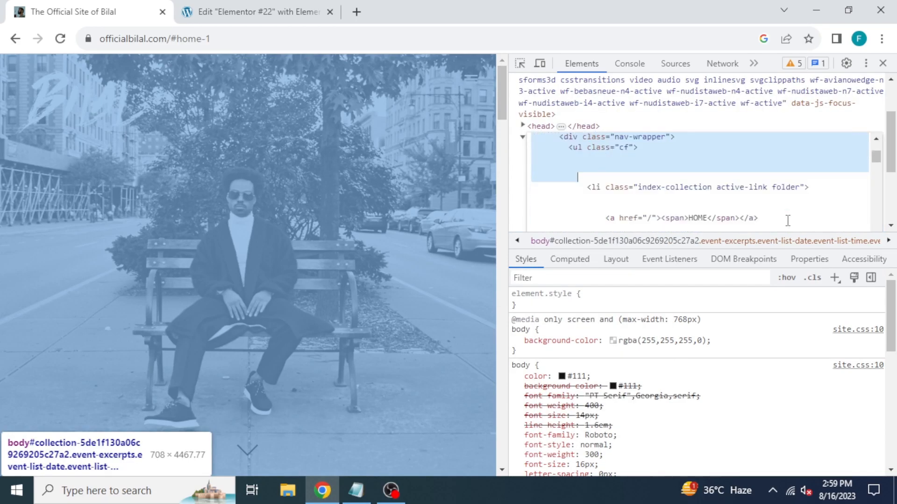
- Copy the HTML site's body code from DevTools and return to the Elementor editor
key(ctrl+c)
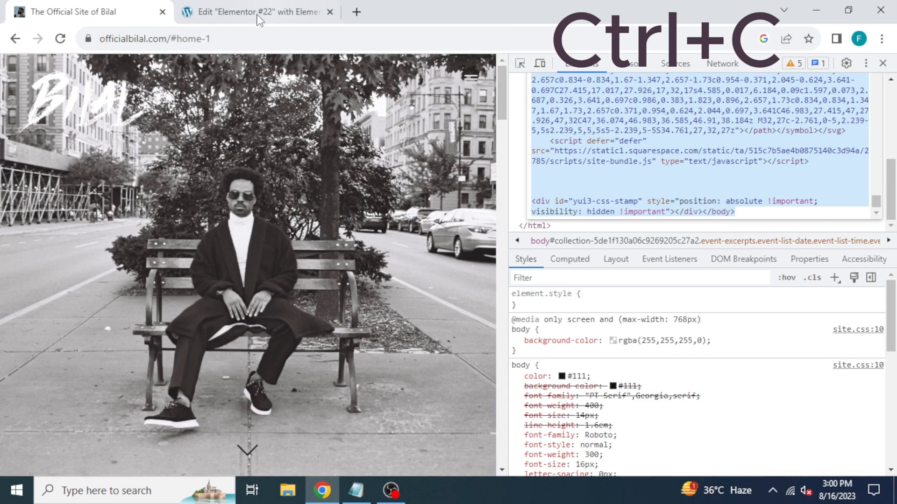
click(257, 11)
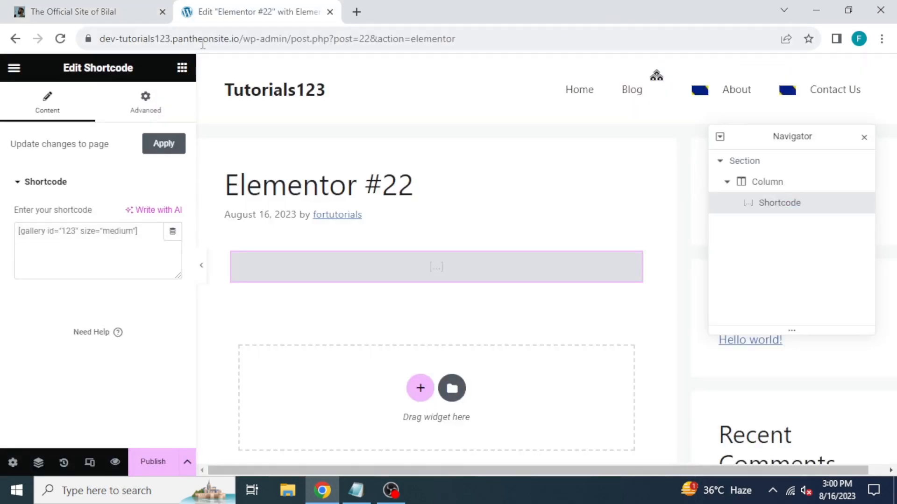
- Paste the copied HTML body code into the 'Enter your shortcode' field and scroll the preview
right_click(97, 252)
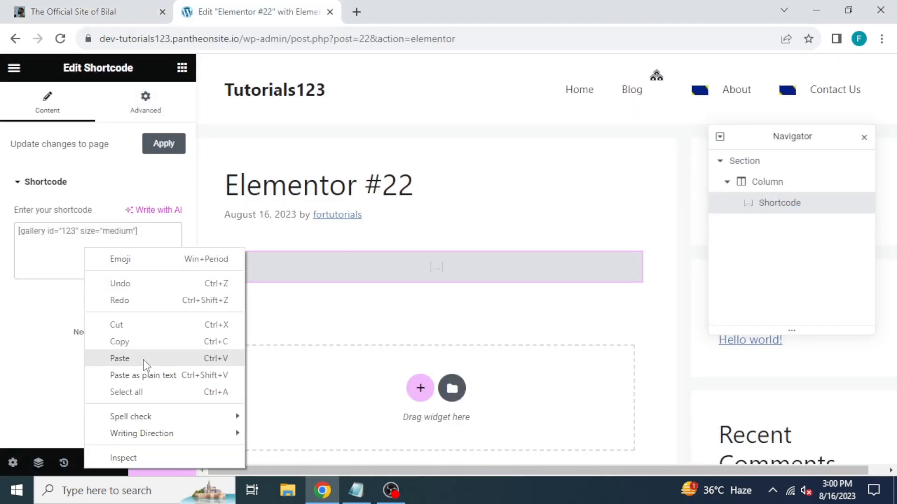
click(119, 358)
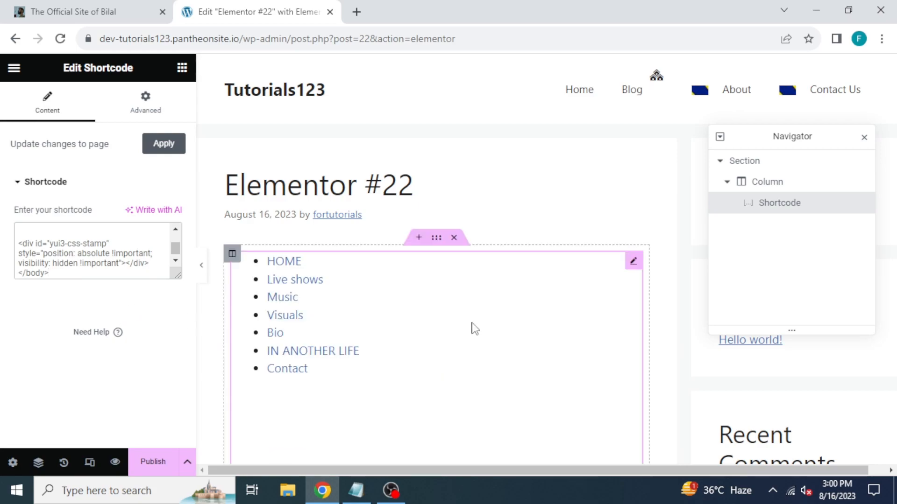
scroll(down, 3)
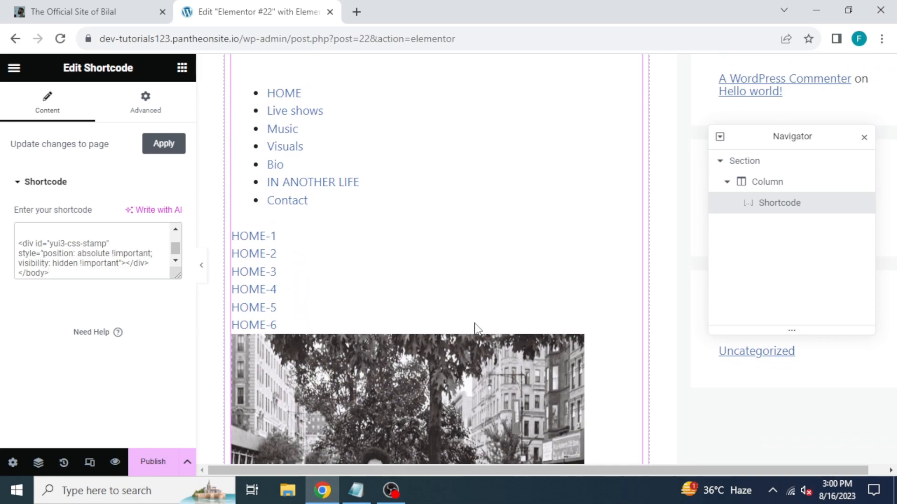